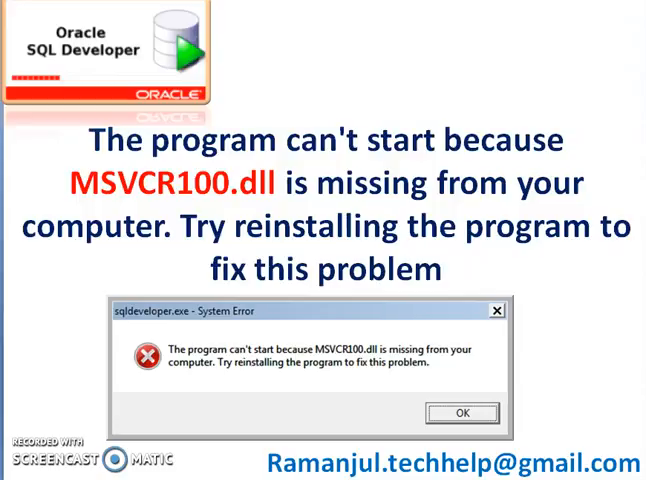
mouse_move(592, 364)
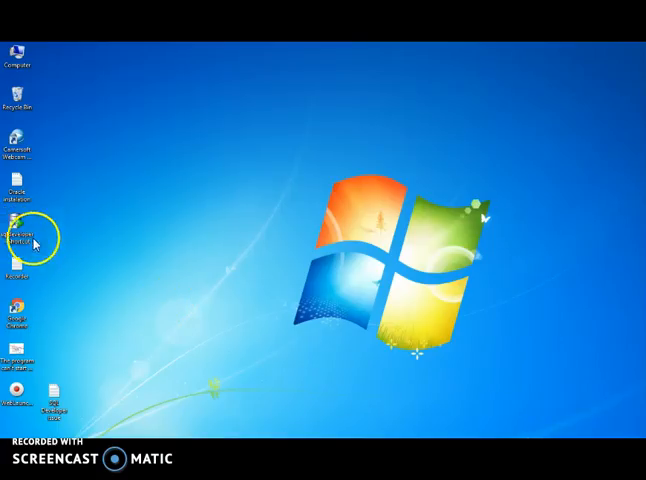
Step: Launch SQL Developer, dismiss the MSVCR100.dll and JVM errors, and go to Computer
double_click(18, 228)
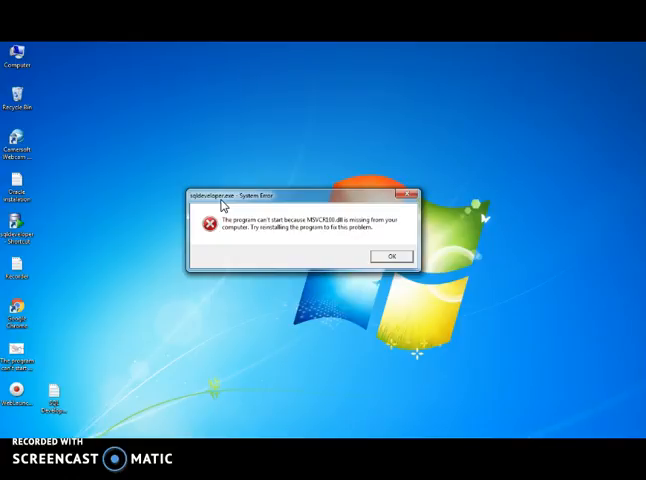
mouse_move(284, 218)
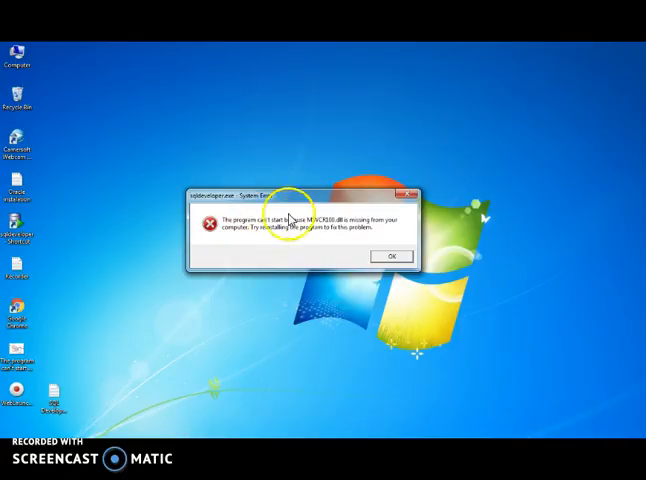
mouse_move(412, 196)
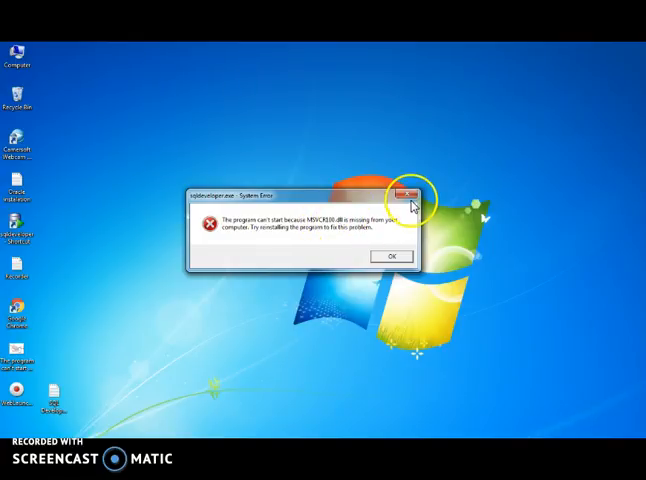
click(410, 192)
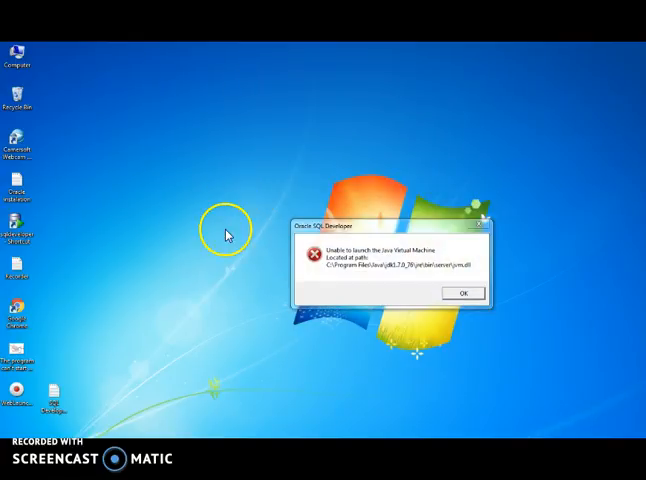
click(462, 292)
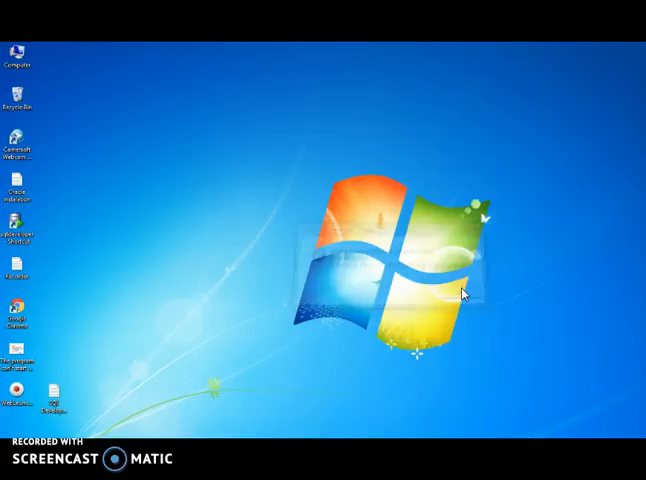
double_click(14, 52)
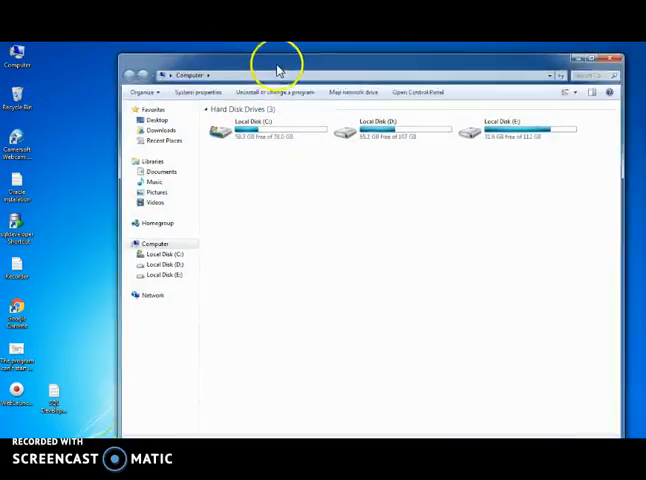
Step: Browse into Local Disk (C:) and search it for msvcr100.dll
double_click(370, 130)
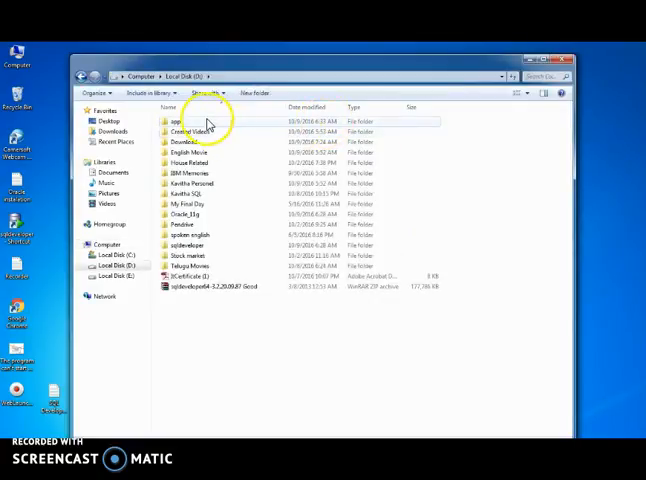
double_click(180, 120)
text(msvcr100)
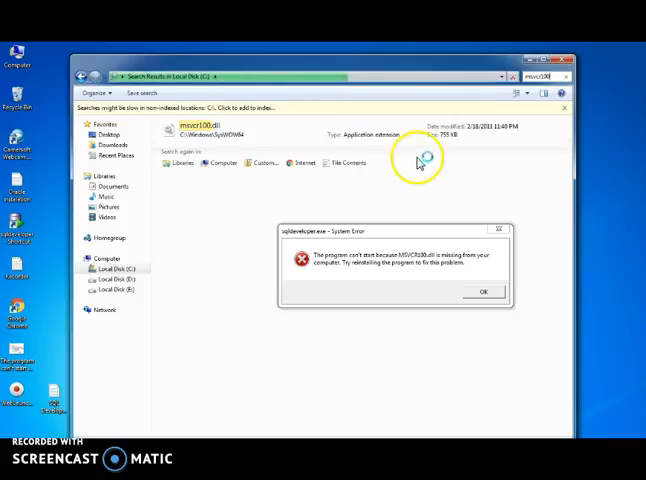
Step: Go to the Java JDK bin folder holding the found msvcr100.dll
click(200, 128)
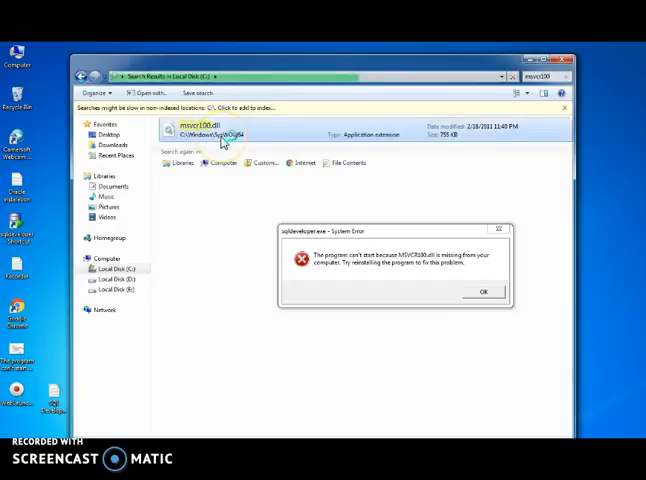
right_click(210, 130)
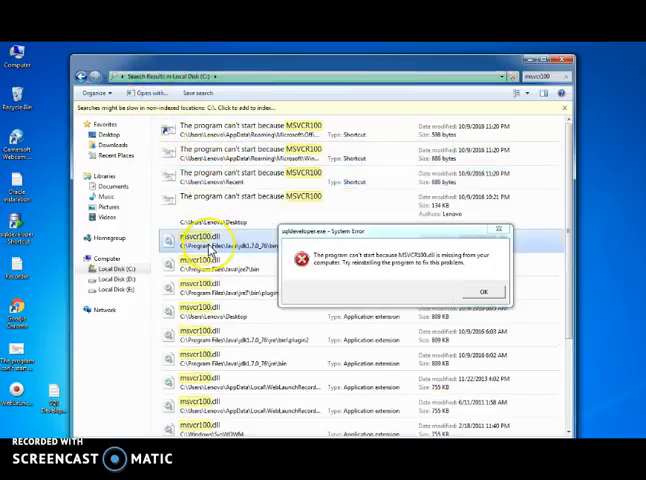
right_click(196, 240)
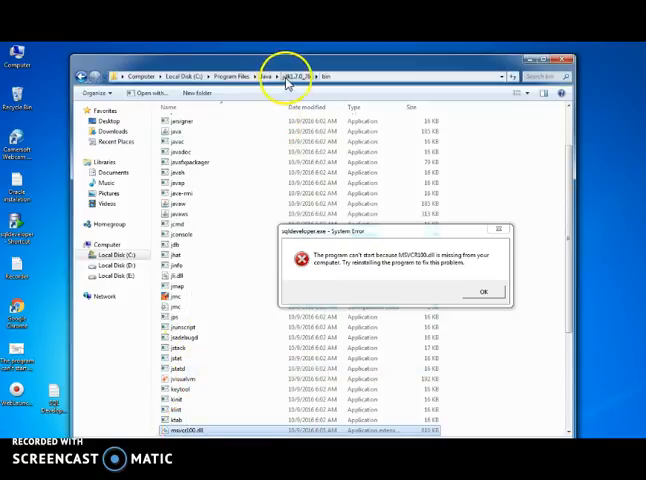
mouse_move(340, 80)
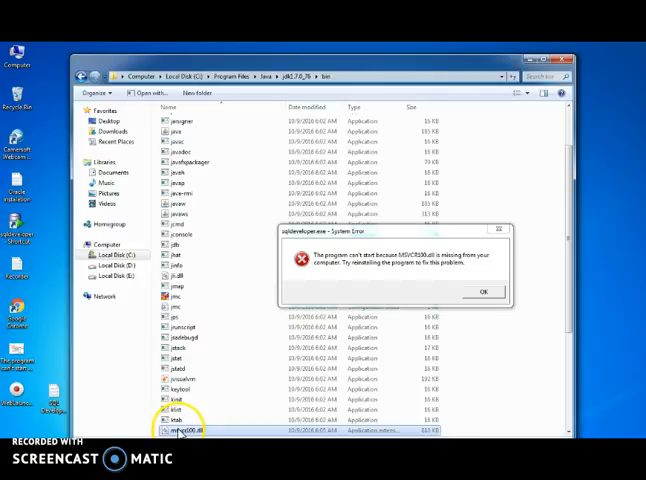
mouse_move(148, 316)
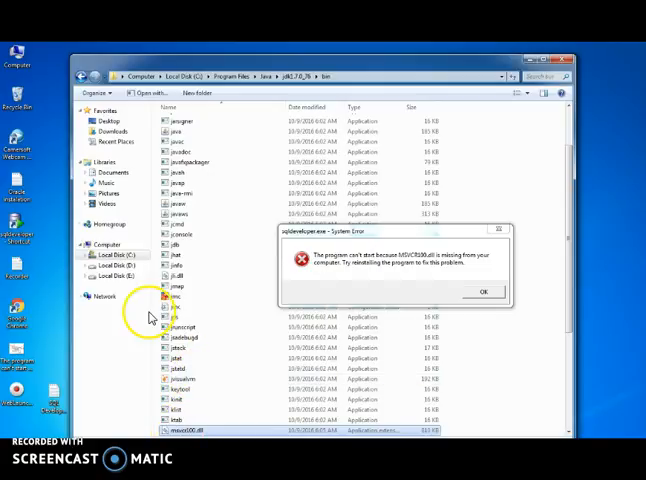
Step: Navigate on D: into app > sqldeveloper > sqldeveloper > bin
click(120, 264)
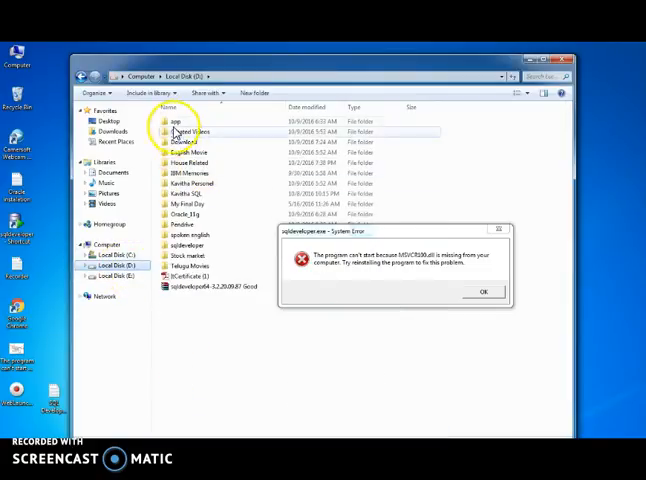
double_click(172, 120)
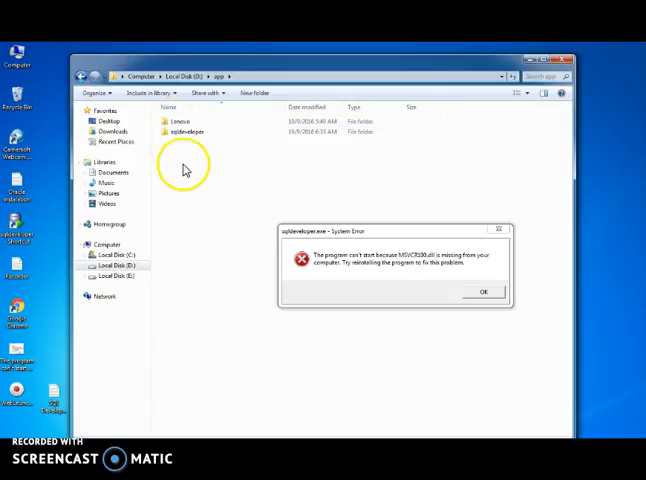
double_click(186, 132)
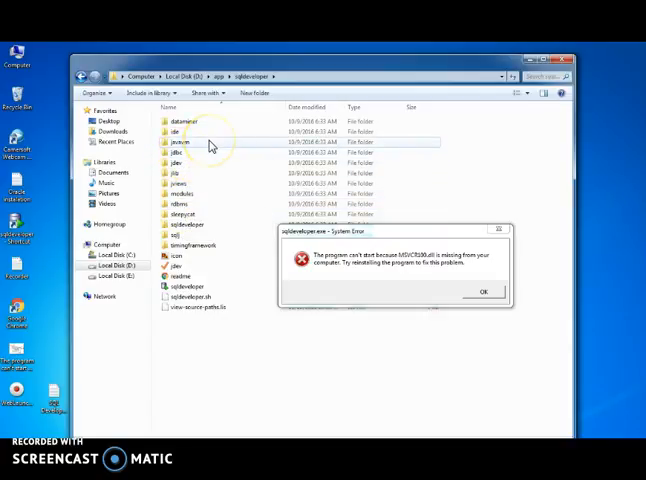
mouse_move(178, 152)
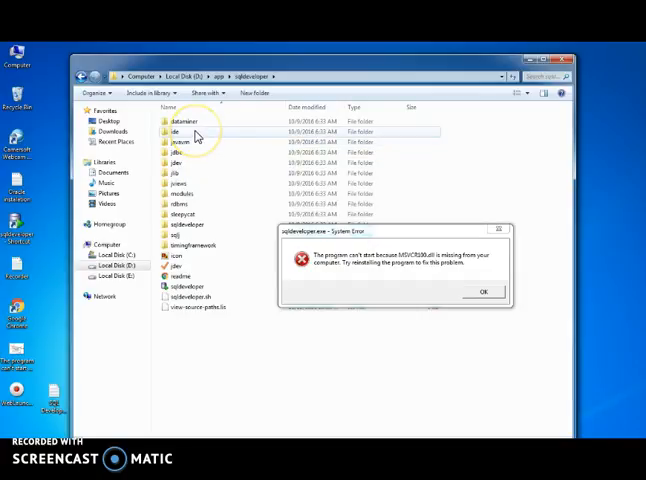
mouse_move(196, 134)
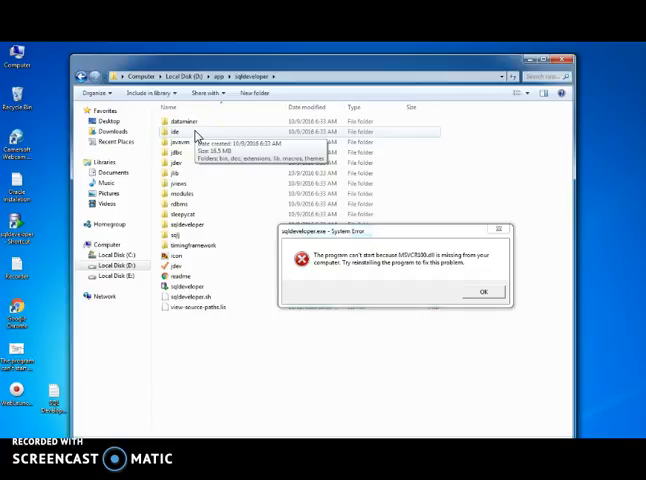
double_click(176, 132)
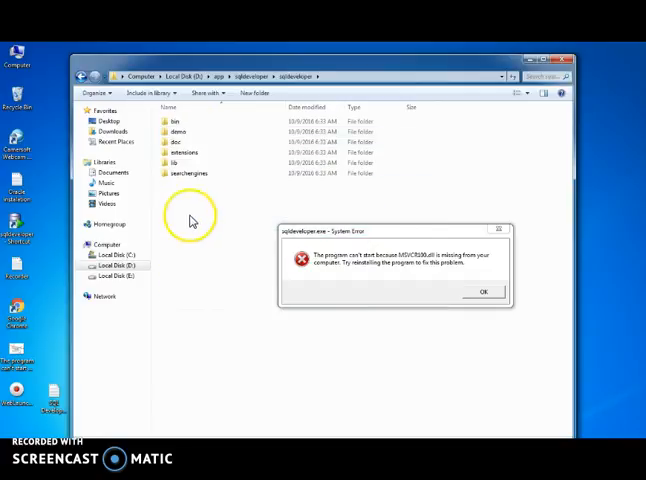
double_click(176, 120)
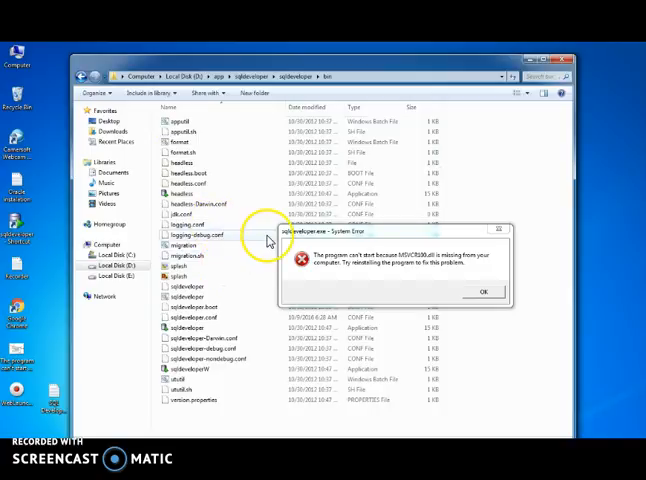
Step: Paste msvcr100.dll into the bin folder and dismiss the missing-DLL system error
right_click(480, 350)
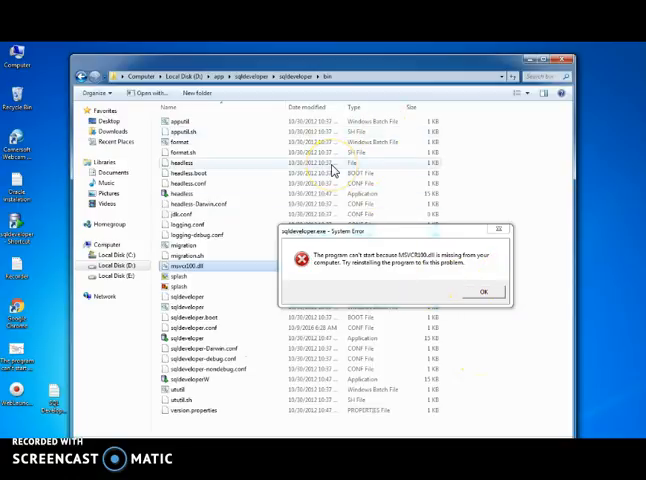
click(482, 290)
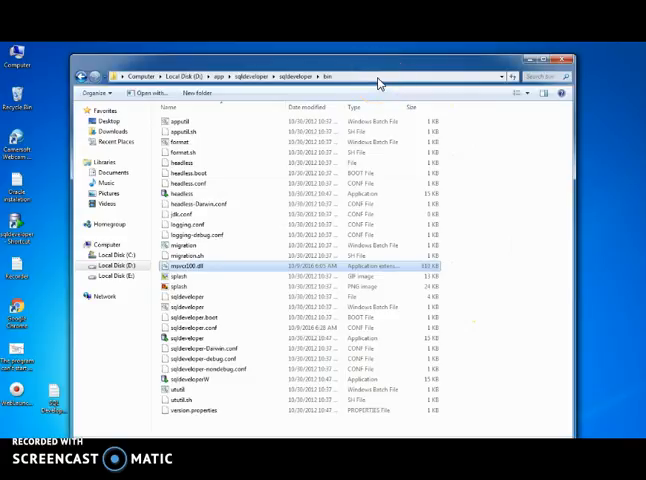
click(300, 76)
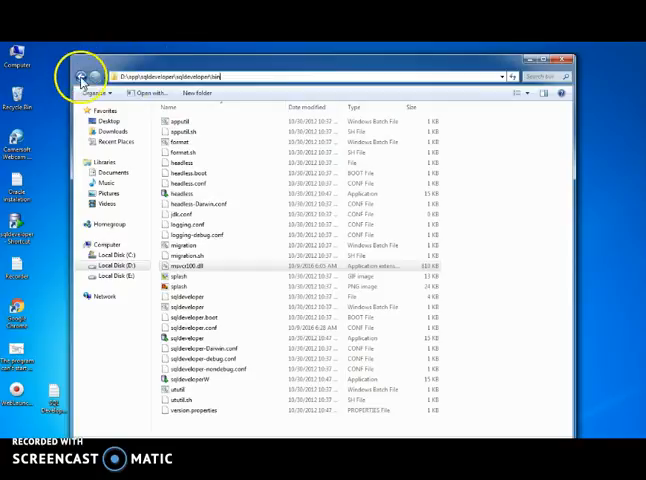
click(76, 72)
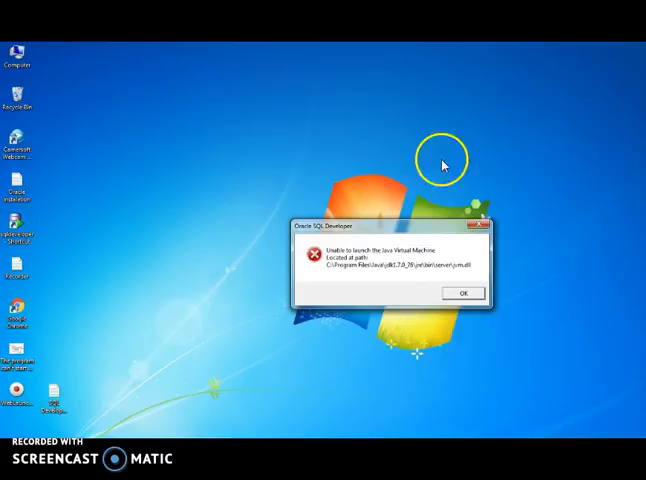
Step: Dismiss the JVM launch error and relaunch SQL Developer from the desktop
click(464, 292)
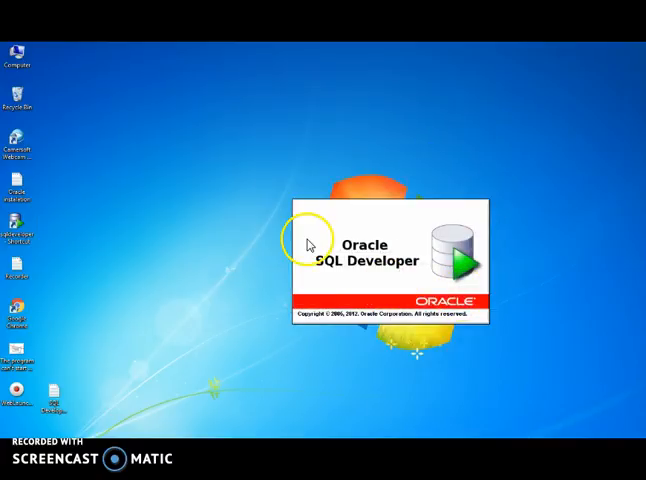
mouse_move(196, 256)
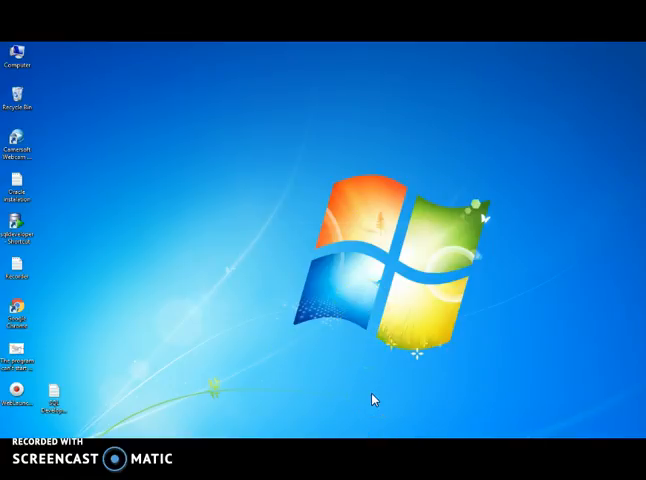
right_click(374, 400)
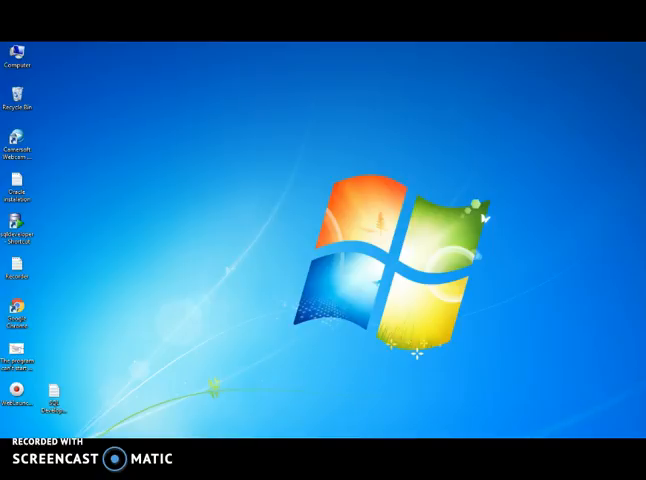
click(272, 334)
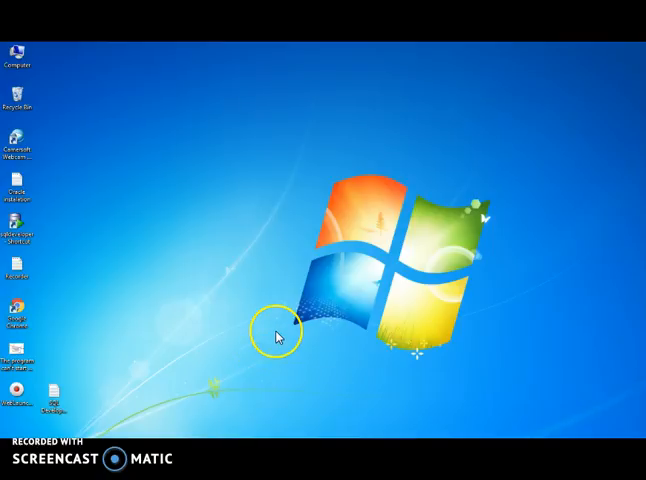
click(276, 336)
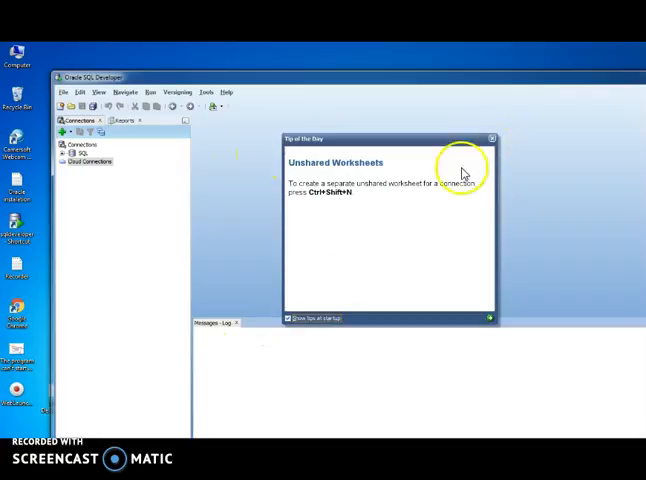
mouse_move(492, 204)
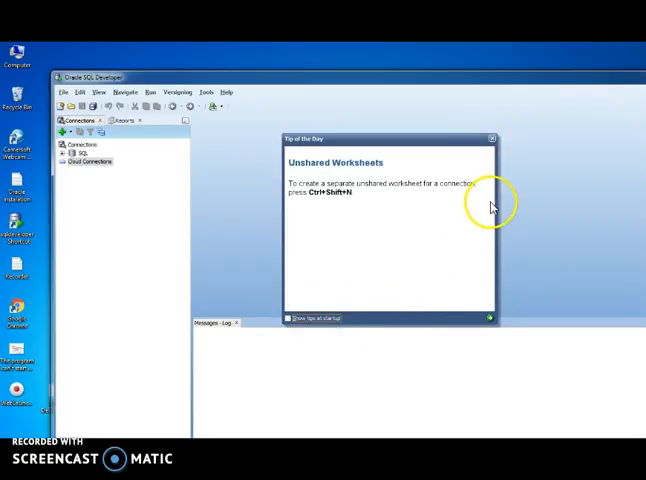
Step: Close Tip of the Day, expand the connection's object tree, then exit SQL Developer
click(490, 136)
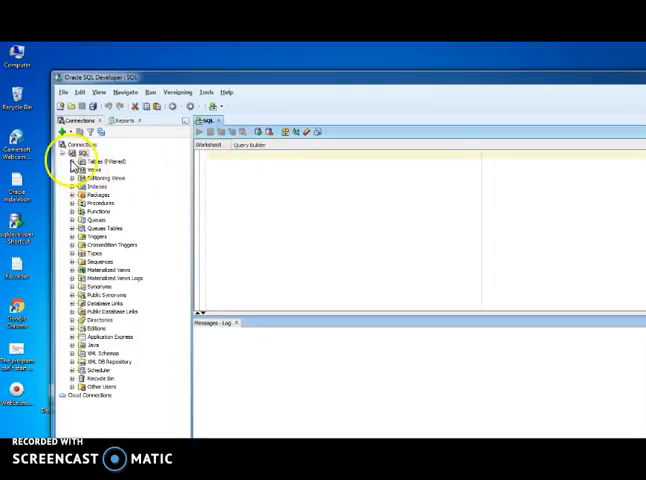
click(68, 160)
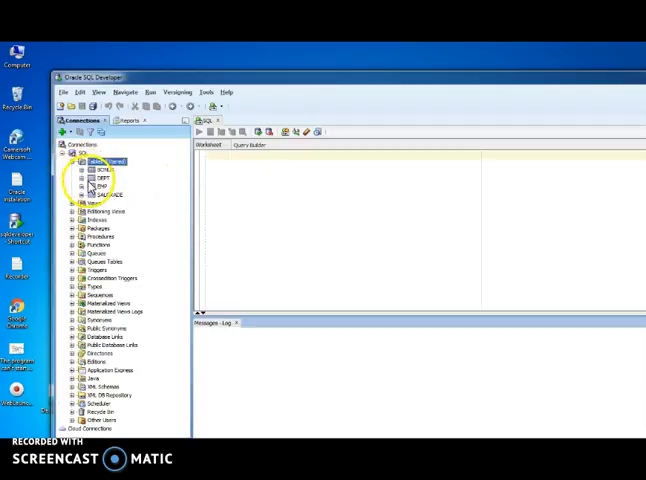
click(84, 168)
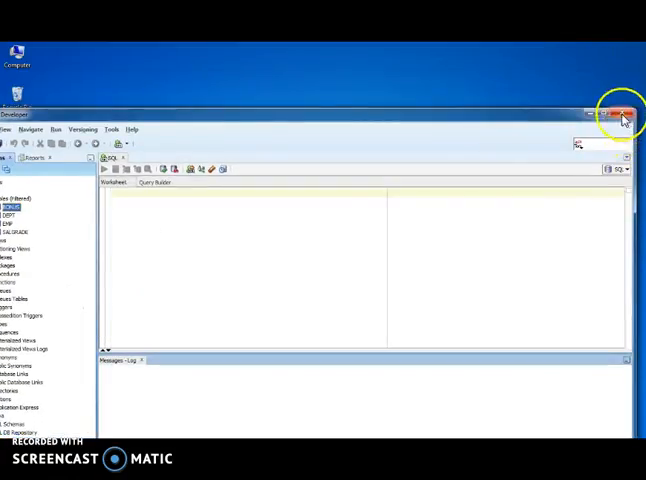
click(624, 104)
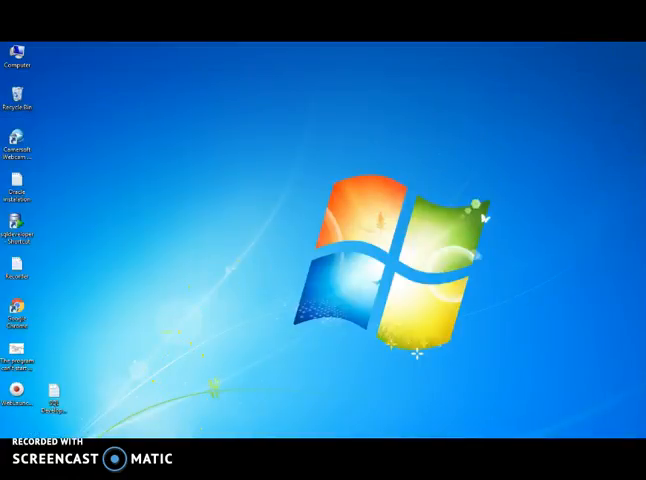